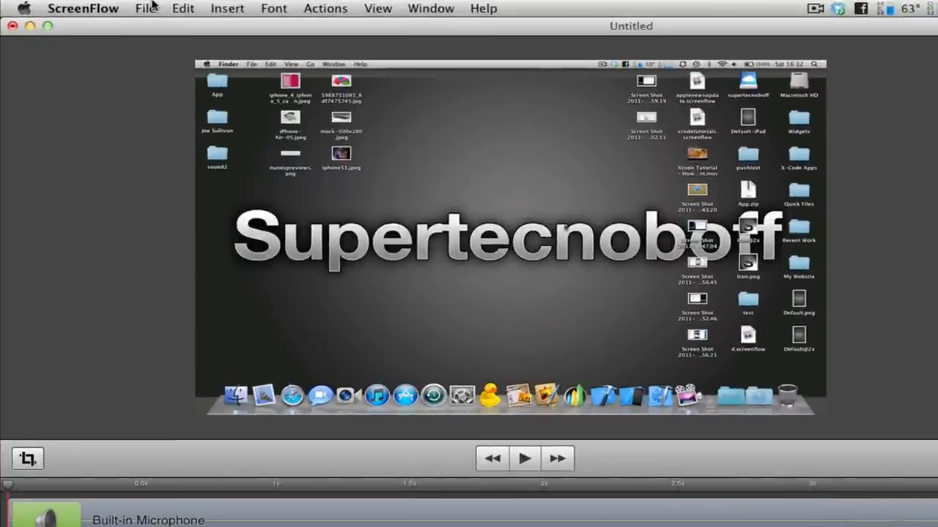
# Start exporting the recording via File > Export…, saving ScreenFlow.mov to the Desktop
pyautogui.click(145, 9)
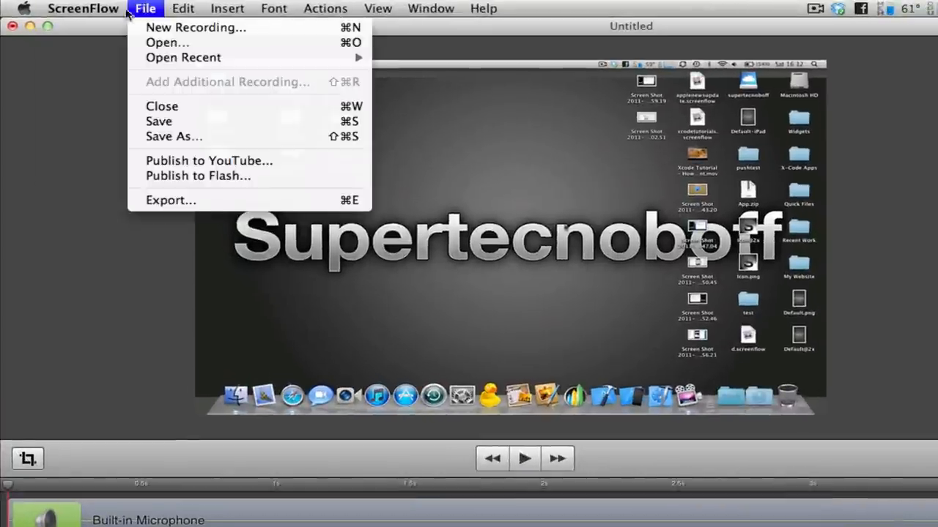
pyautogui.moveTo(170, 200)
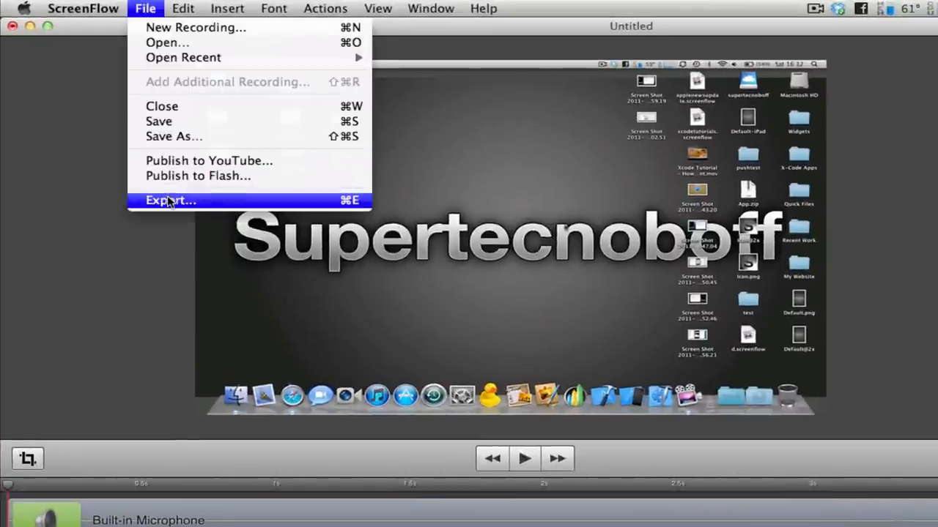
pyautogui.click(170, 199)
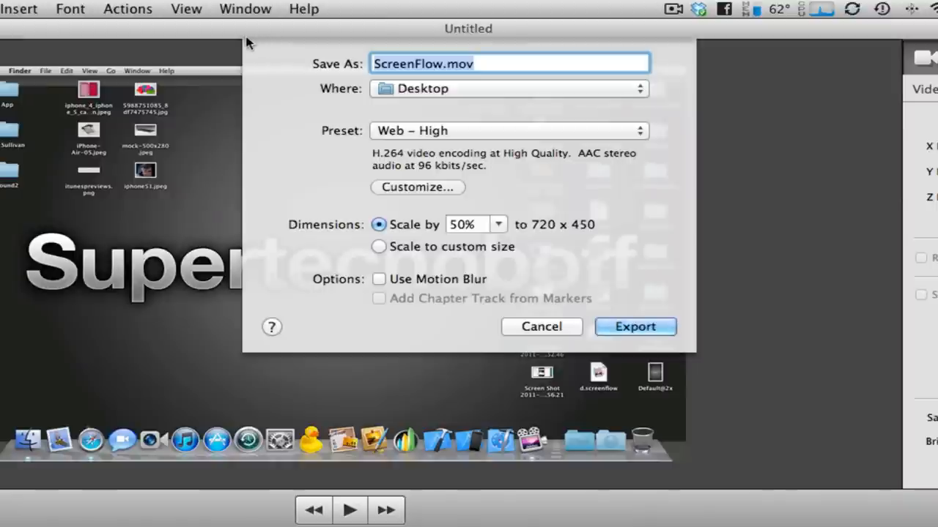
pyautogui.moveTo(462, 366)
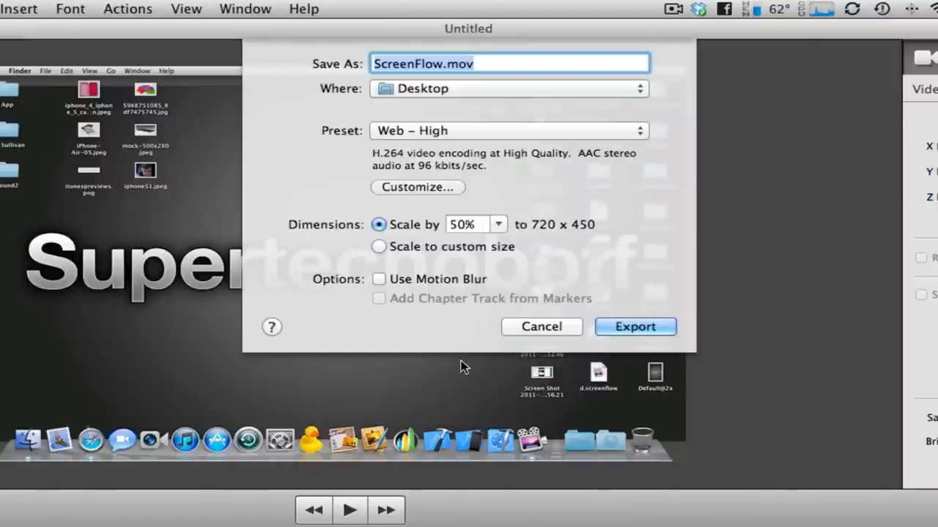
pyautogui.moveTo(427, 212)
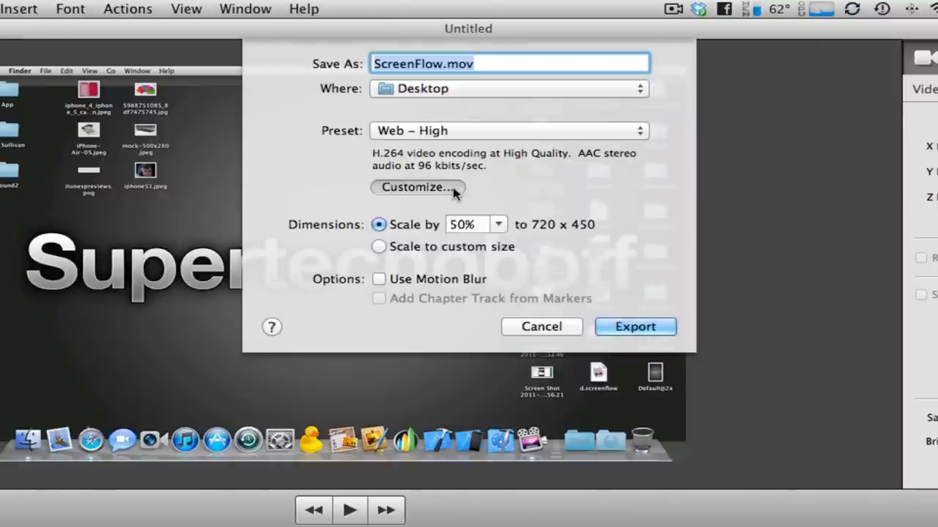
# Bring up the detailed Movie Settings from the export dialog's Customize… option
pyautogui.click(416, 187)
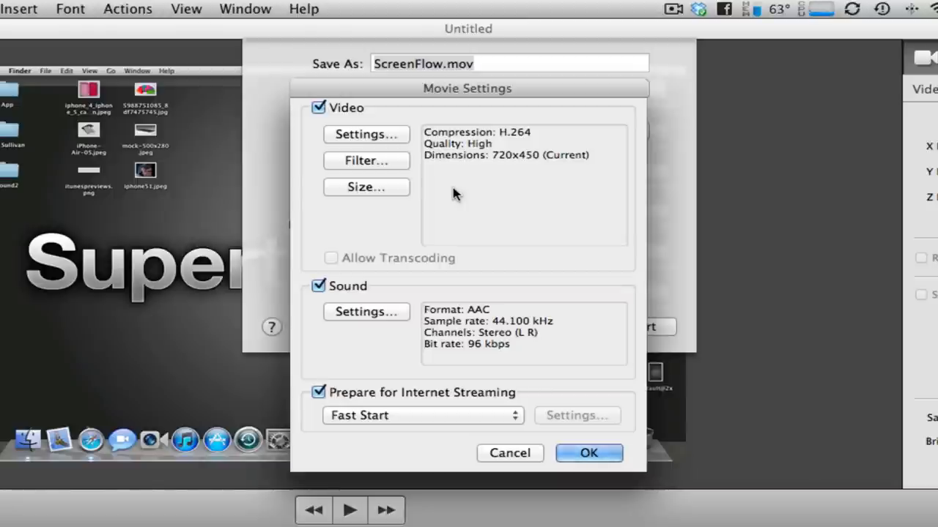
pyautogui.moveTo(457, 320)
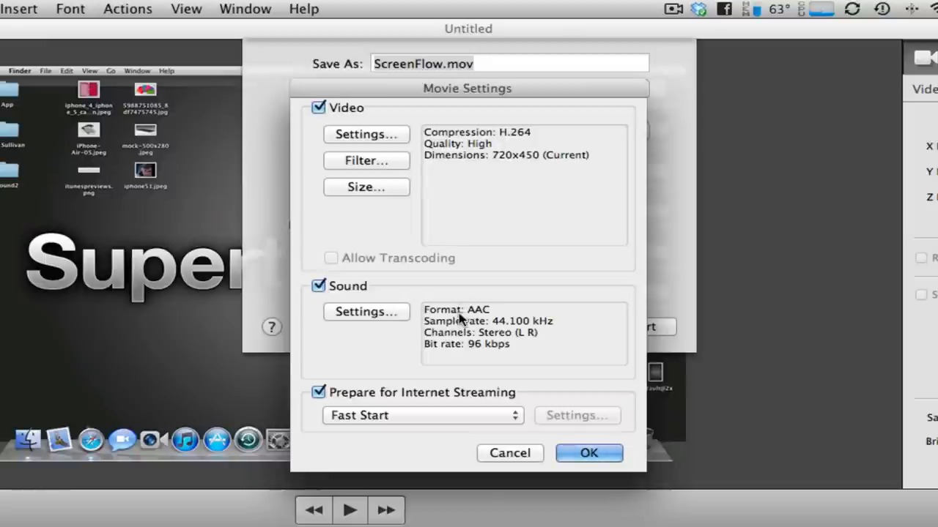
pyautogui.moveTo(447, 407)
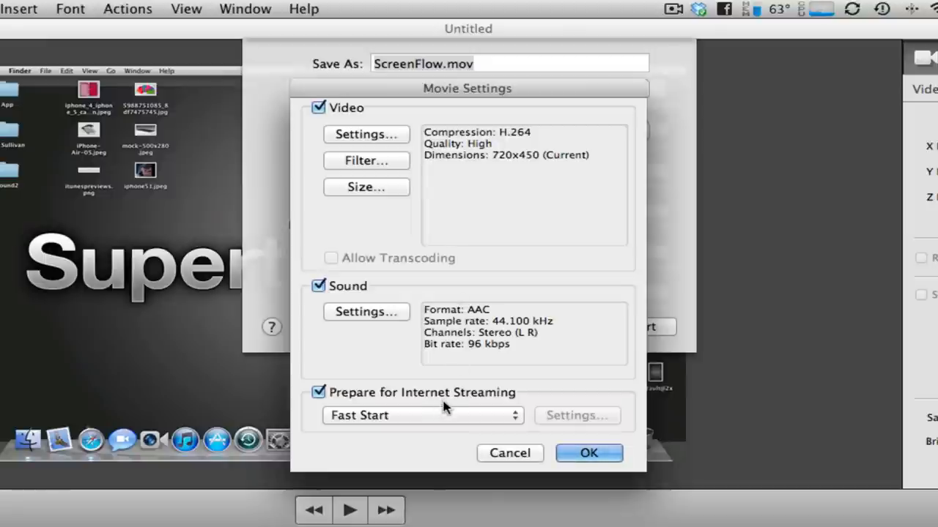
pyautogui.moveTo(469, 245)
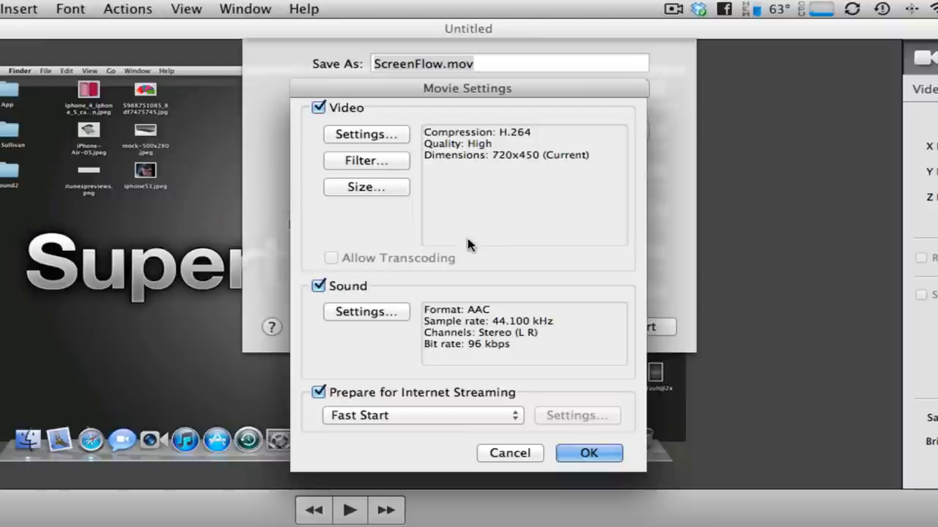
pyautogui.moveTo(422, 234)
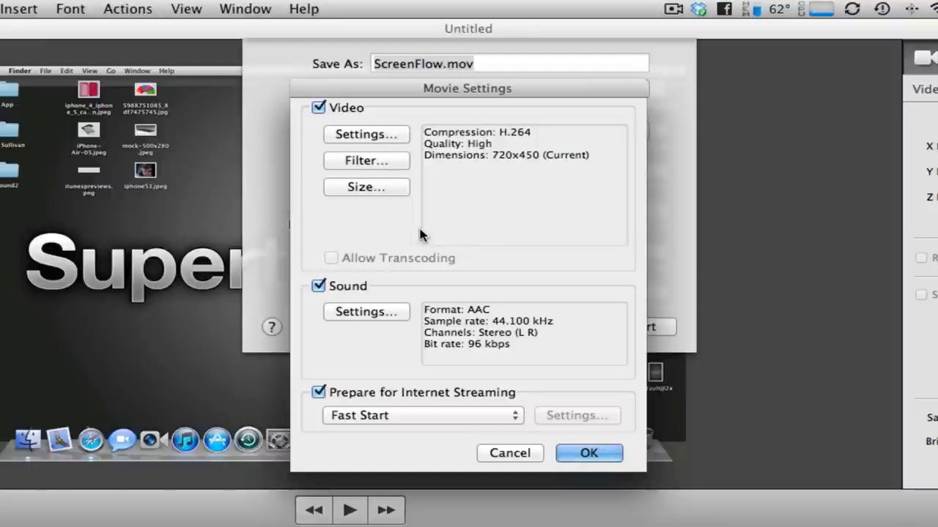
pyautogui.moveTo(399, 150)
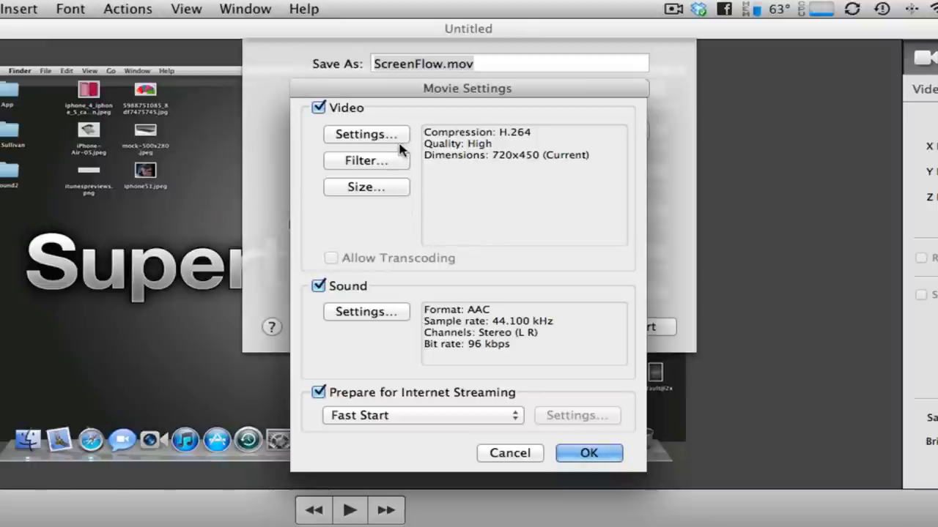
# Set video compression to H.264 with quality raised to Best
pyautogui.click(367, 135)
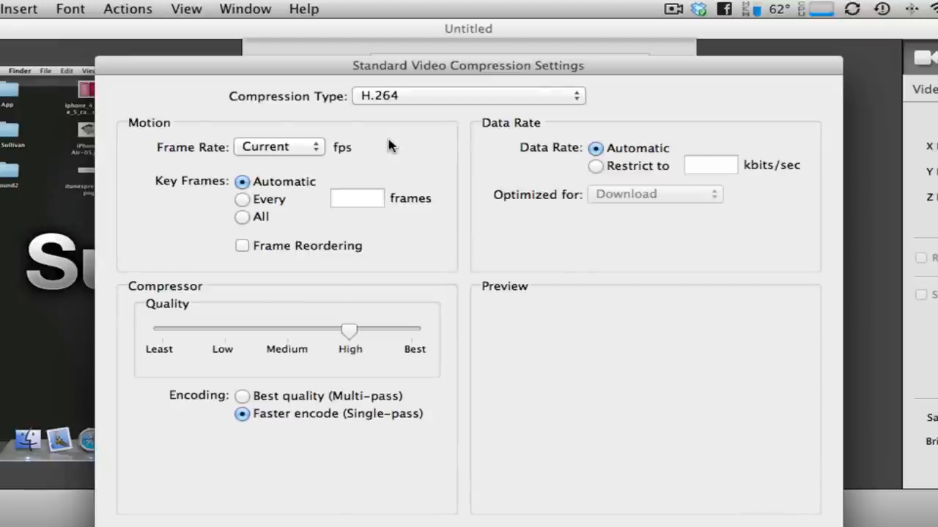
pyautogui.moveTo(322, 110)
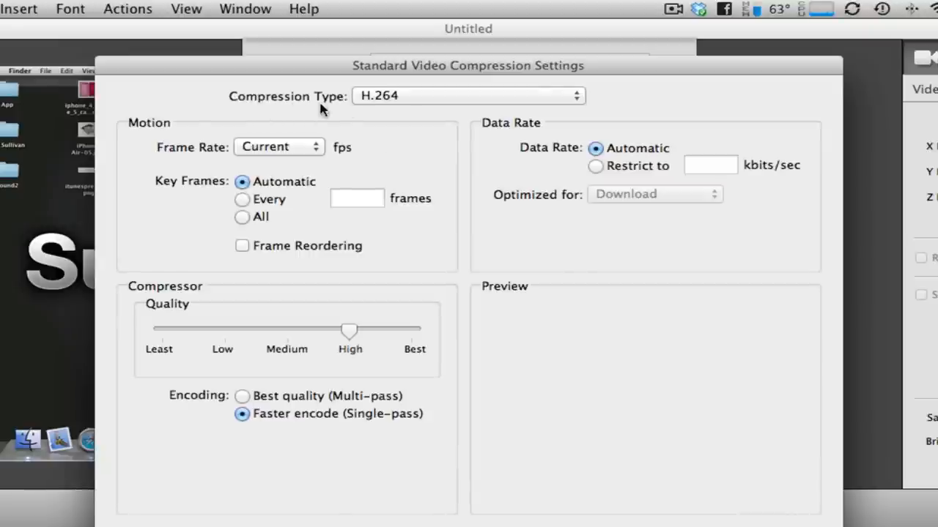
pyautogui.moveTo(374, 110)
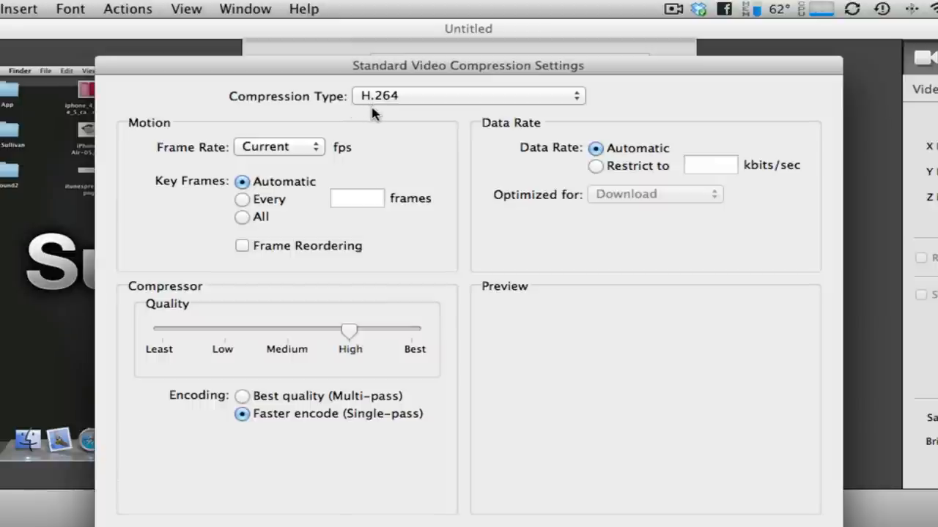
pyautogui.moveTo(266, 164)
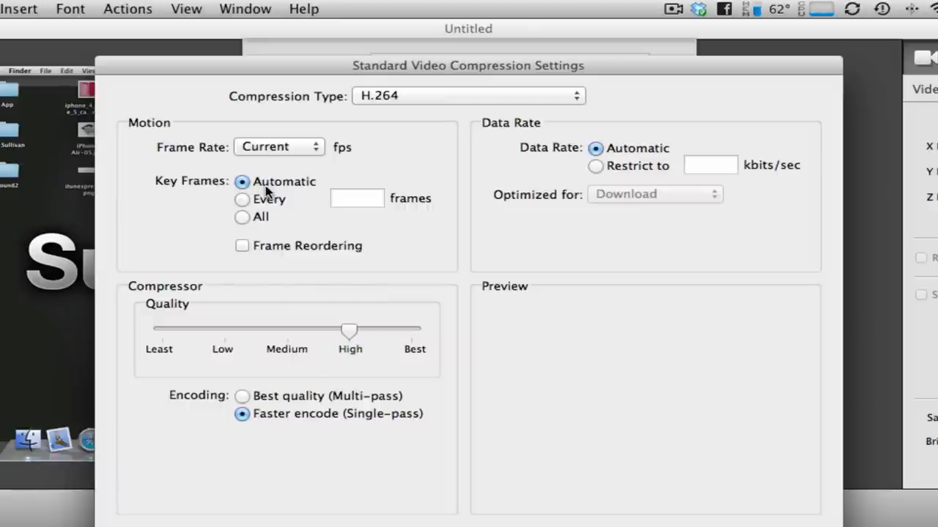
pyautogui.moveTo(589, 164)
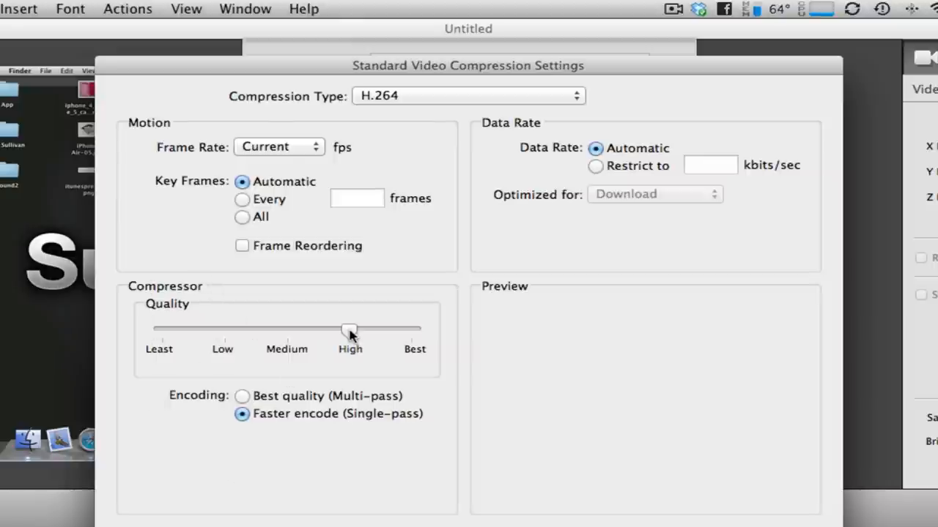
pyautogui.moveTo(348, 329); pyautogui.dragTo(412, 329)
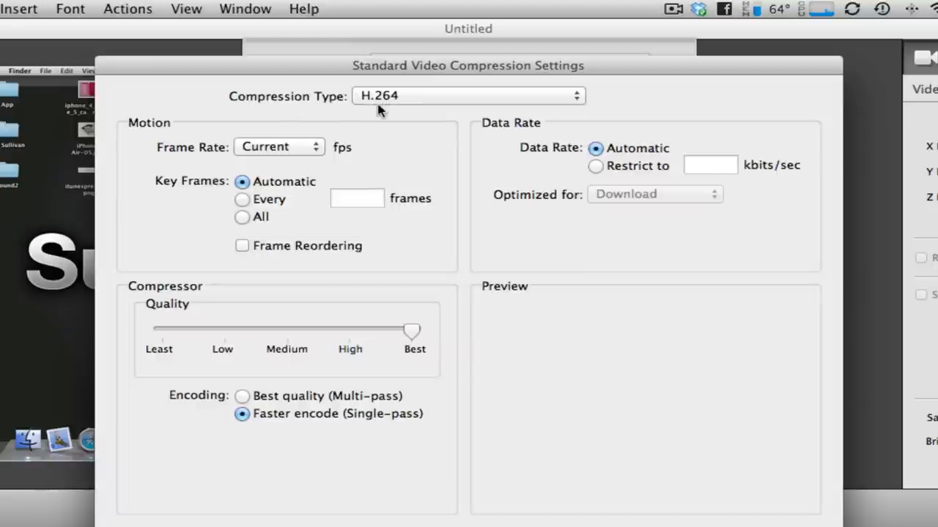
pyautogui.moveTo(476, 108)
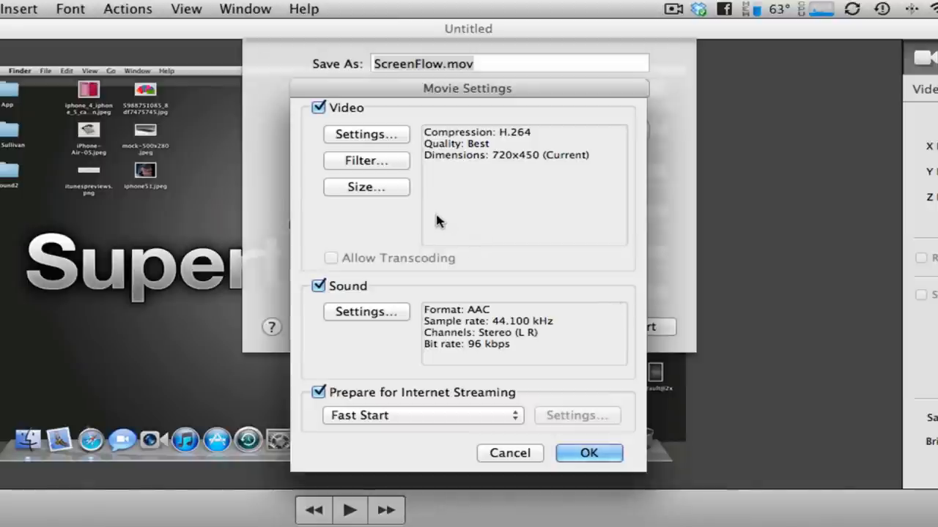
# Set the export video dimensions to the 1920 x 1080 HD preset
pyautogui.click(366, 188)
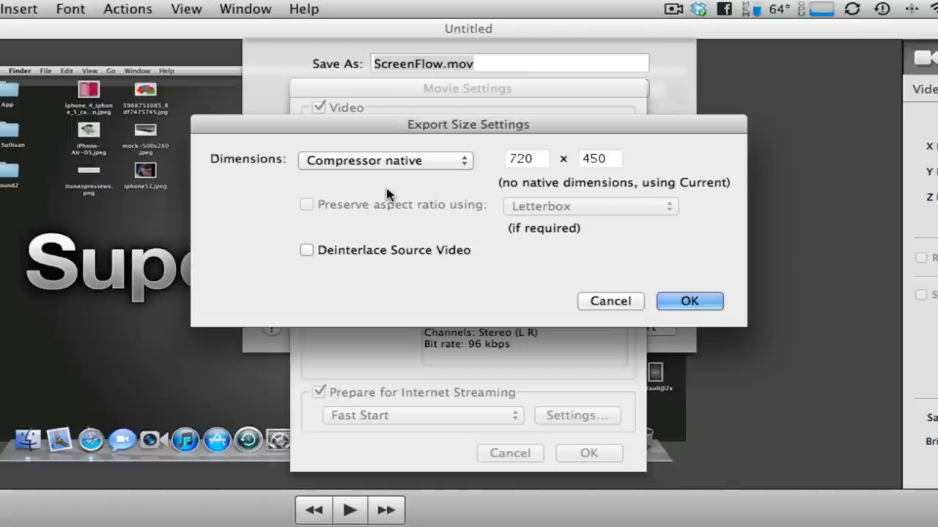
pyautogui.moveTo(451, 271)
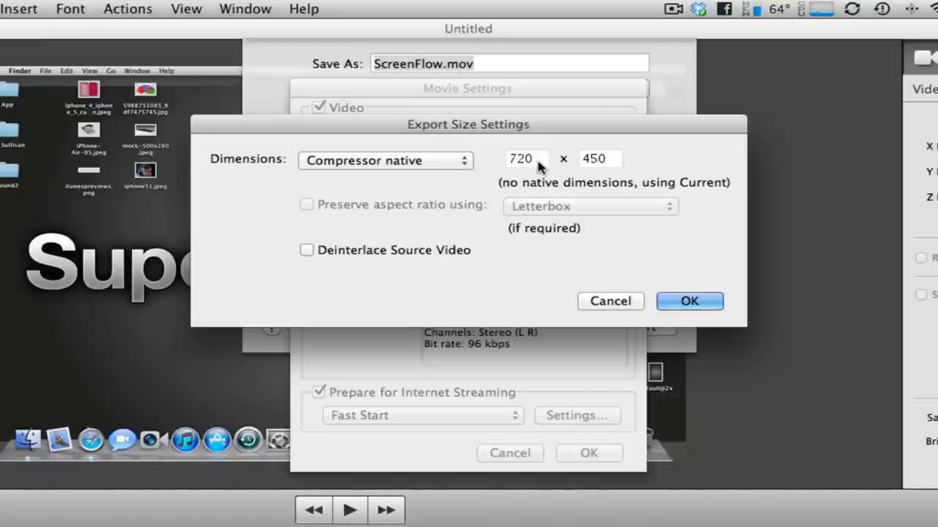
pyautogui.moveTo(461, 167)
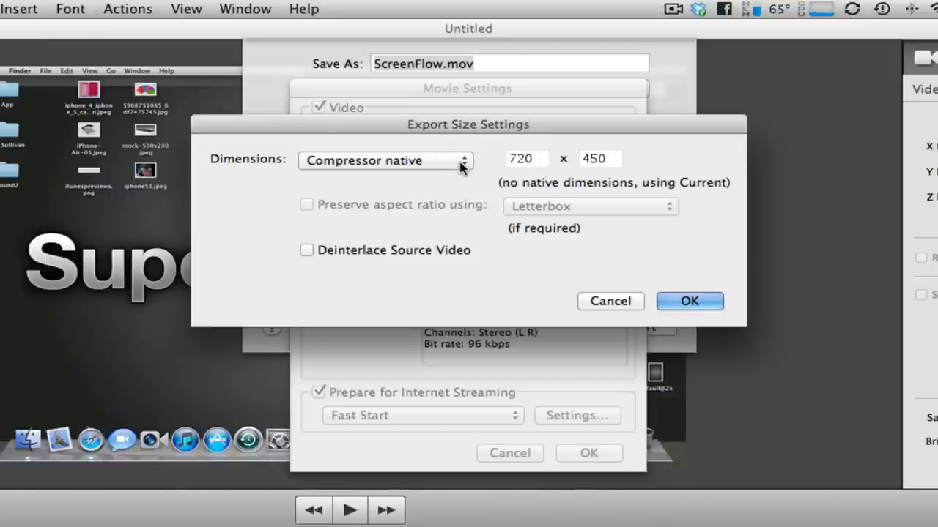
pyautogui.click(383, 160)
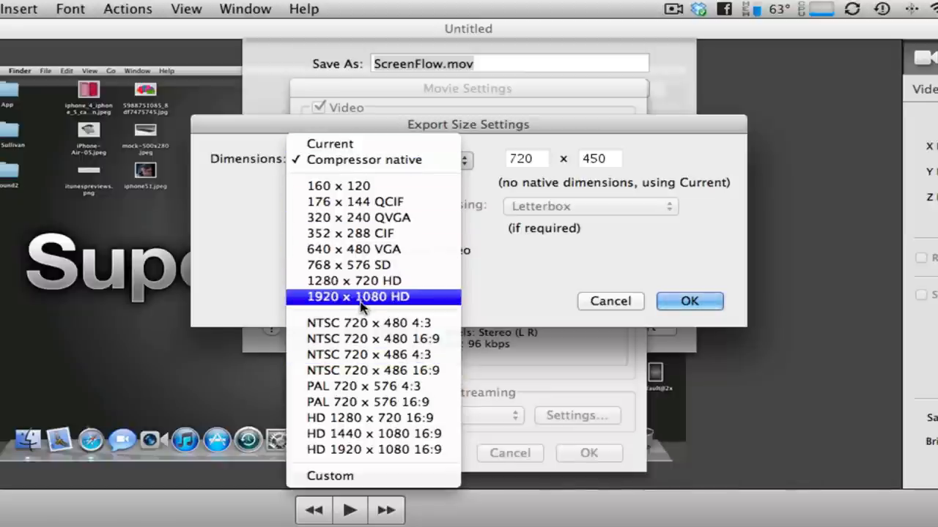
pyautogui.moveTo(427, 302)
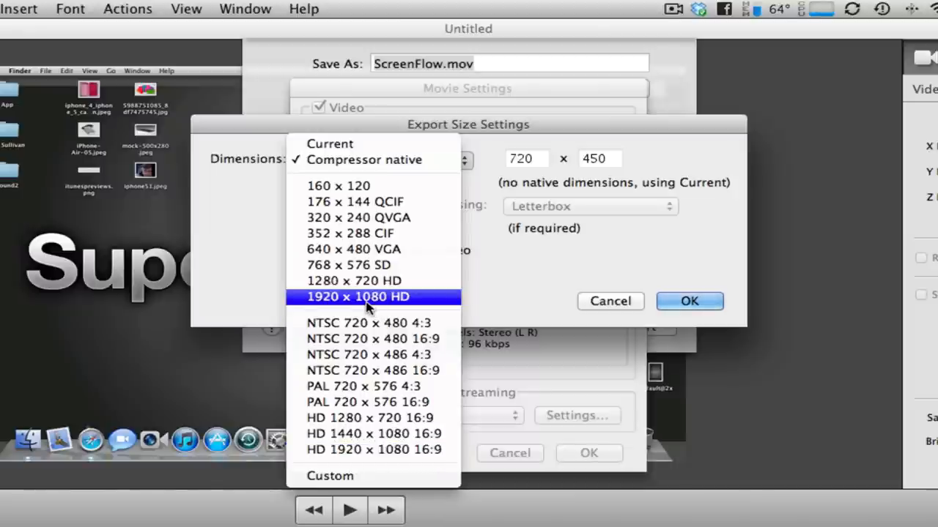
pyautogui.click(357, 295)
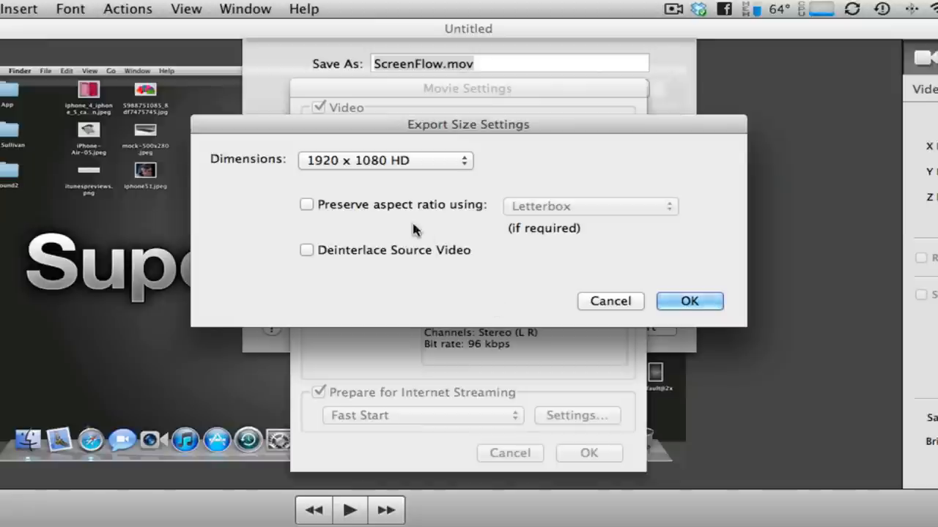
pyautogui.click(689, 302)
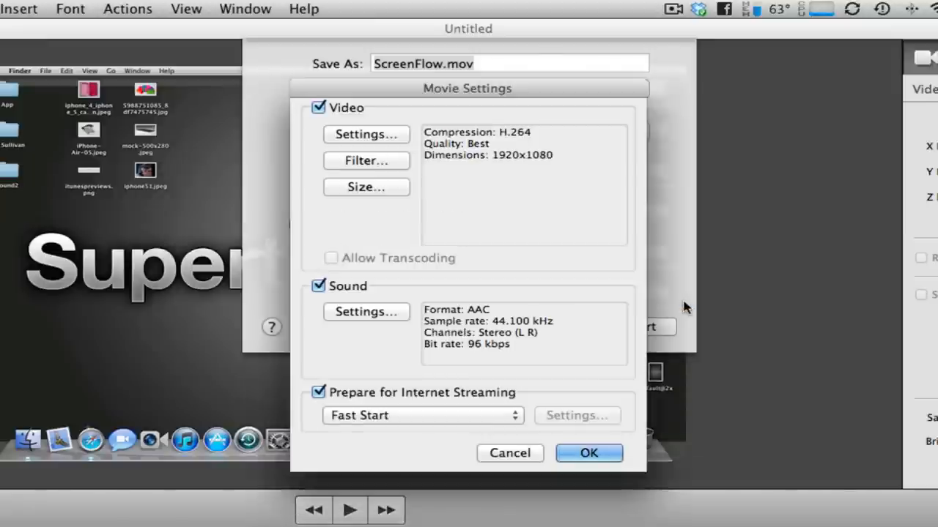
pyautogui.moveTo(530, 164)
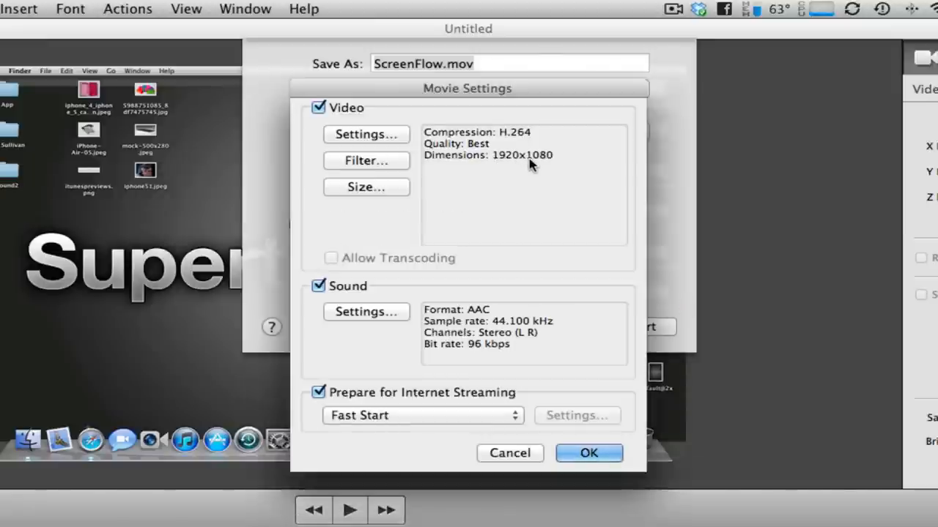
pyautogui.moveTo(483, 153)
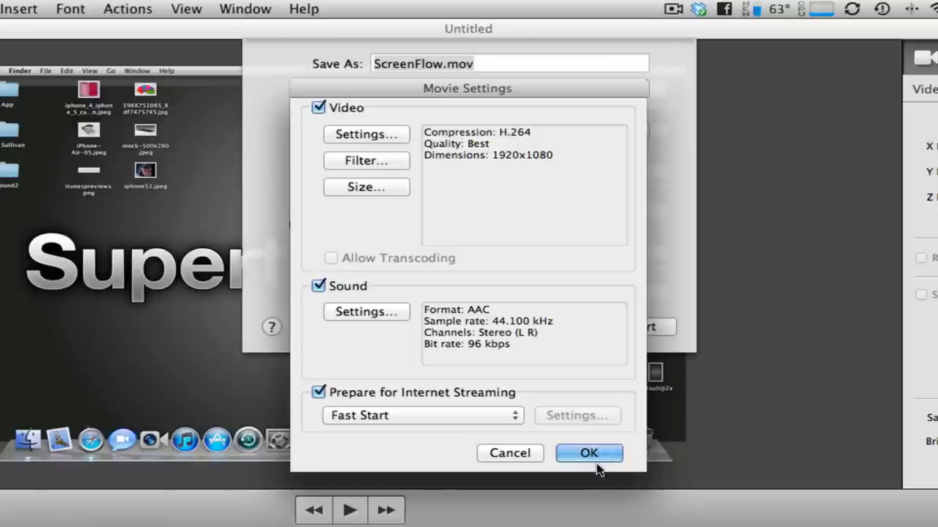
# Confirm movie settings and scale output to a custom 1920 by 1080 size
pyautogui.click(589, 452)
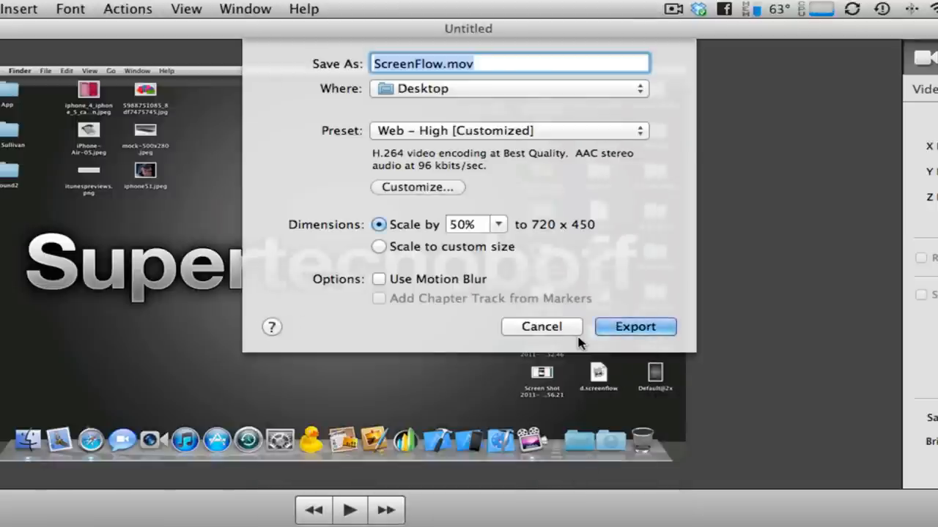
pyautogui.moveTo(542, 326)
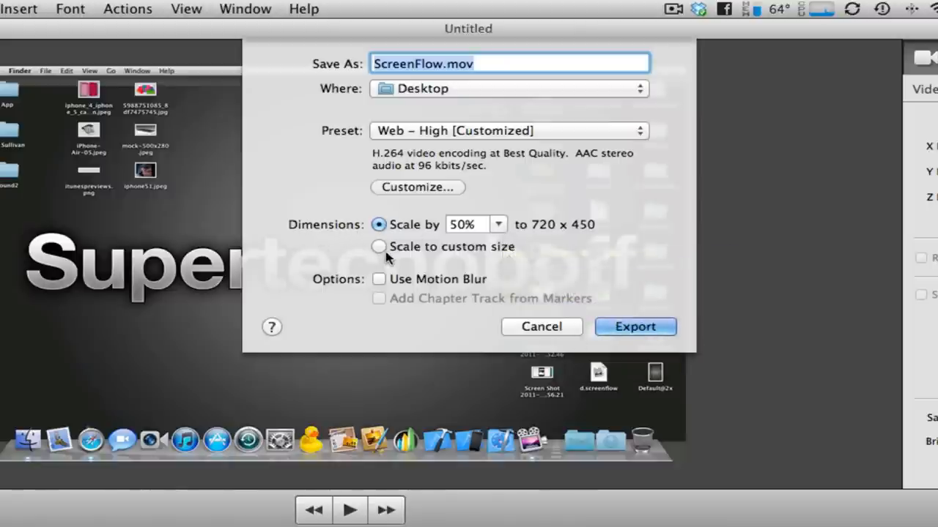
pyautogui.click(378, 246)
pyautogui.write('1920')
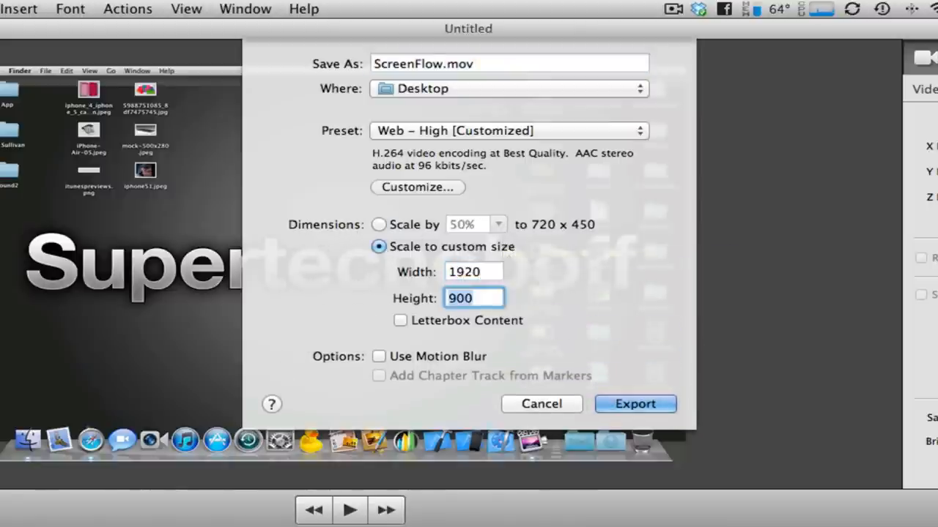
pyautogui.write('1080')
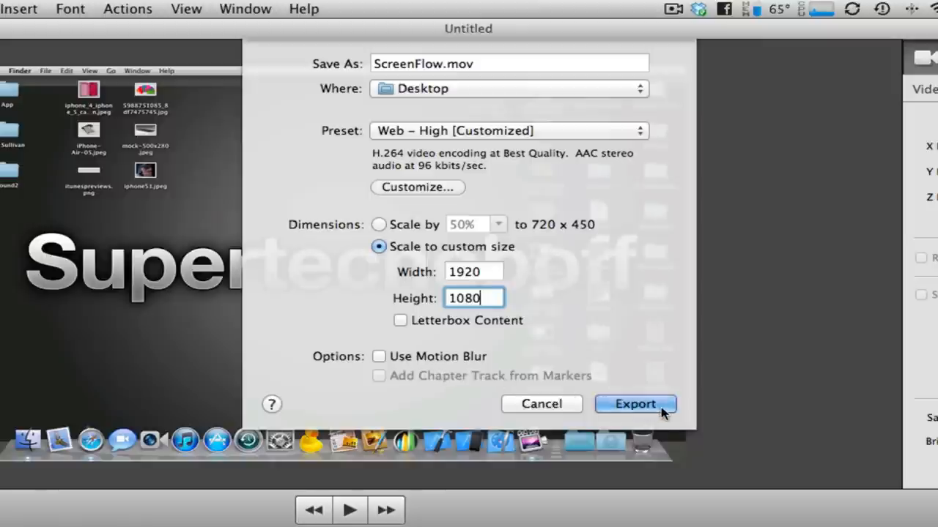
pyautogui.moveTo(634, 404)
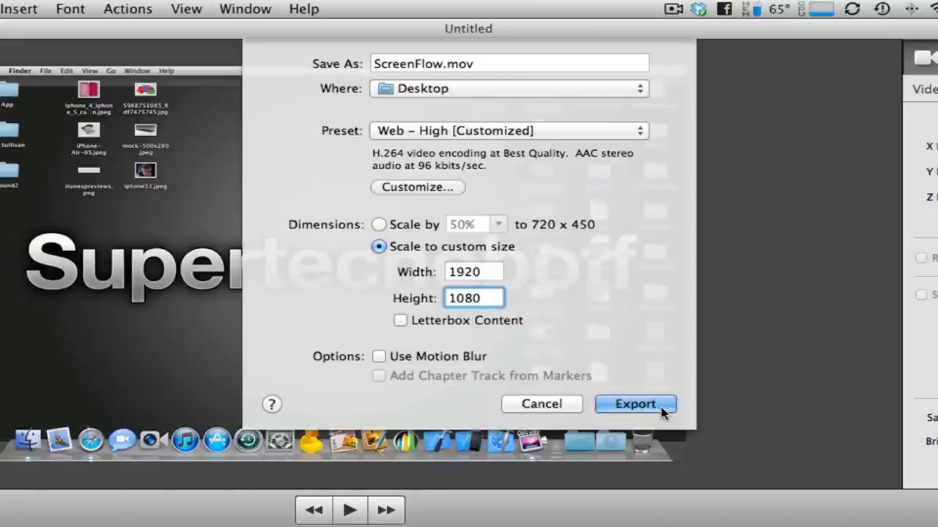
pyautogui.click(475, 297)
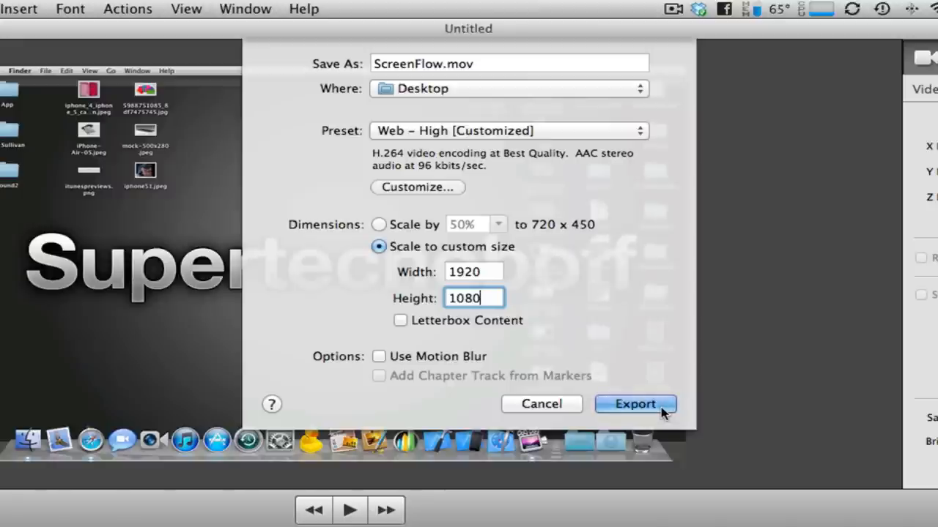